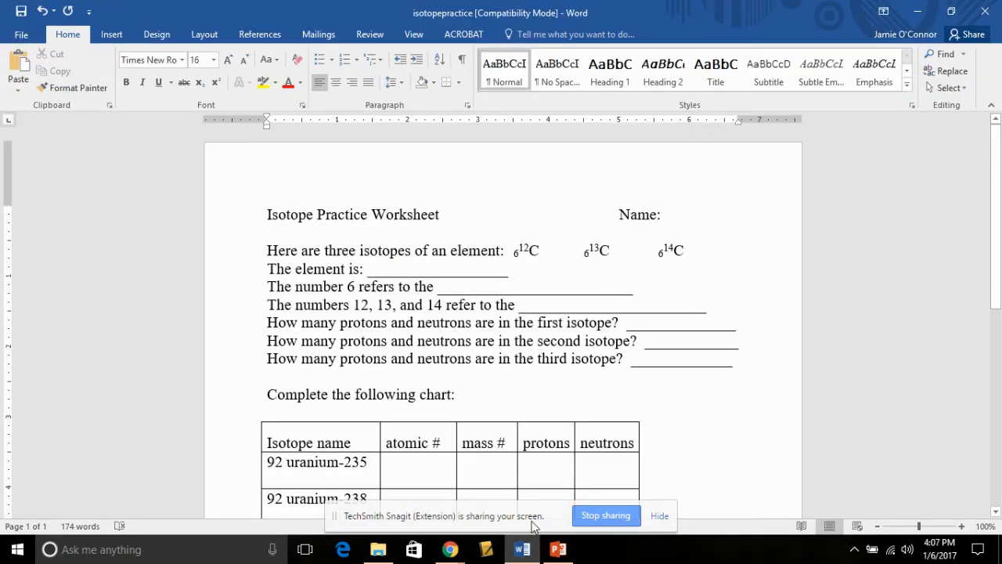
mouse_move(536, 388)
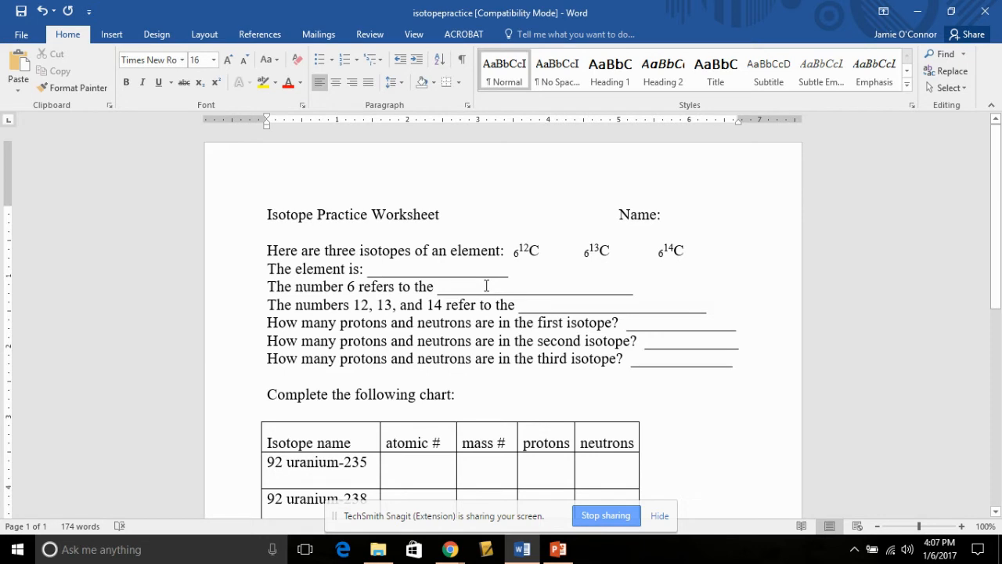
Fill the carbon blanks with CARBON, ATOMIC NUMBER and ISOTOPE NUMBER
type("CARBO")
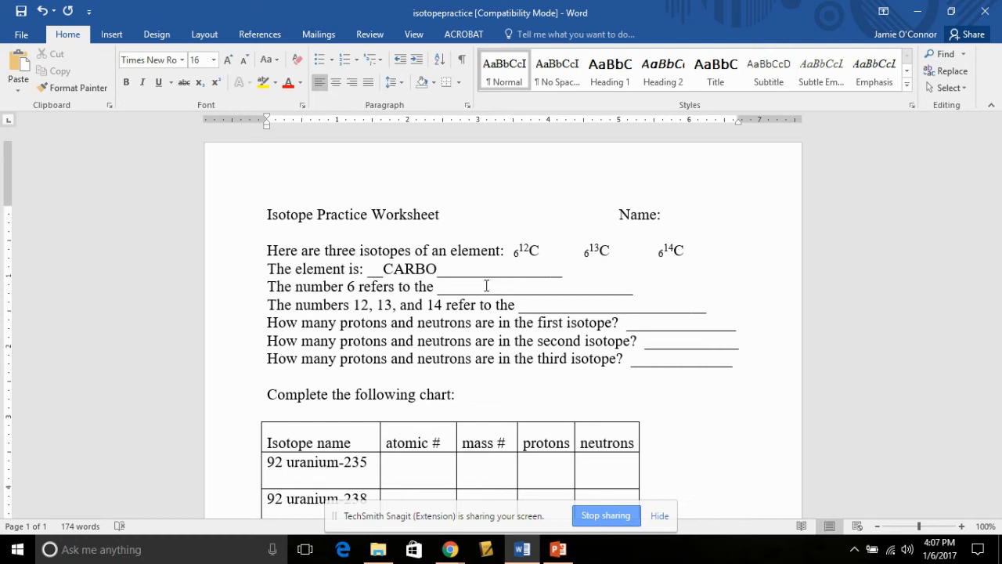
type("N")
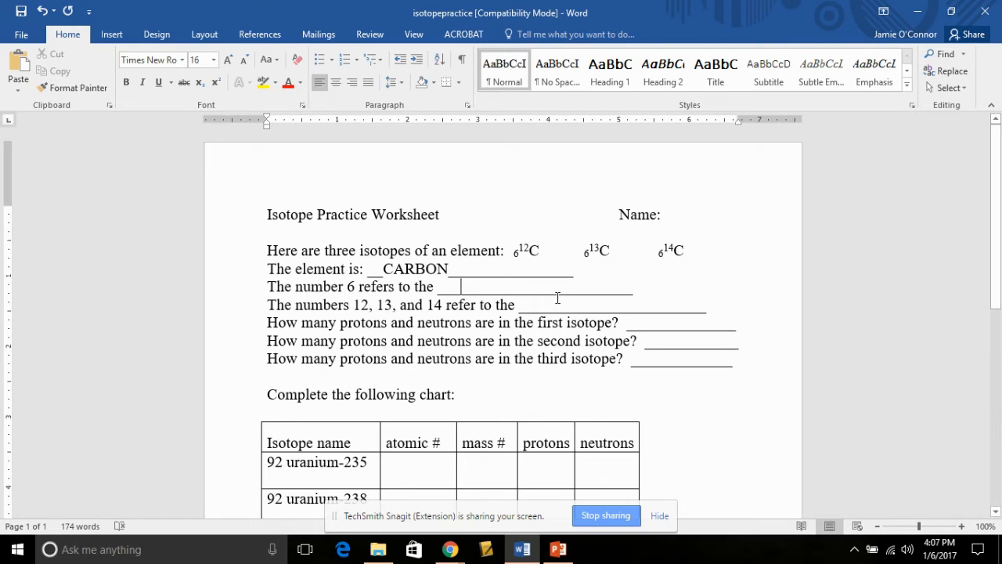
type("ATOMIC")
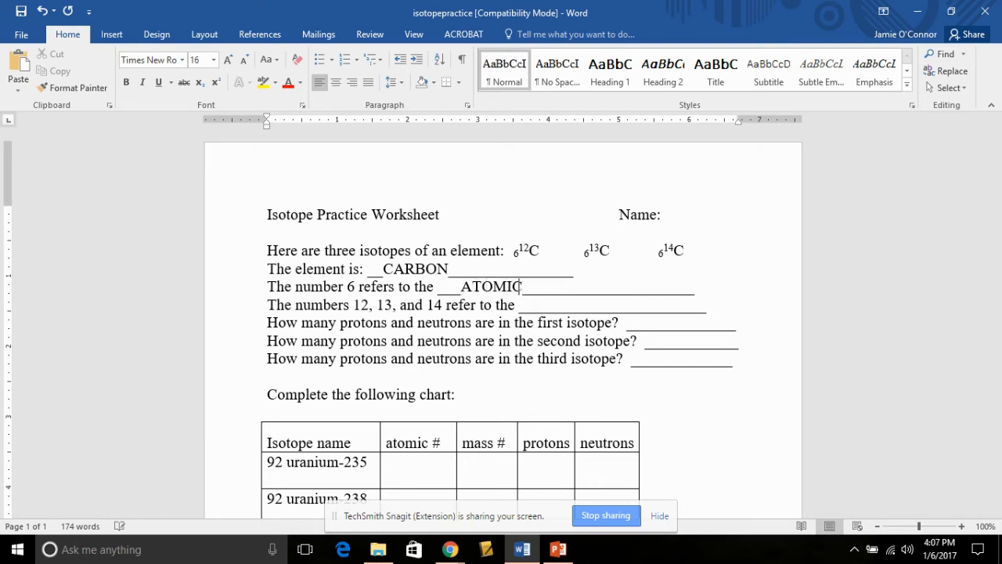
type("NUMBER")
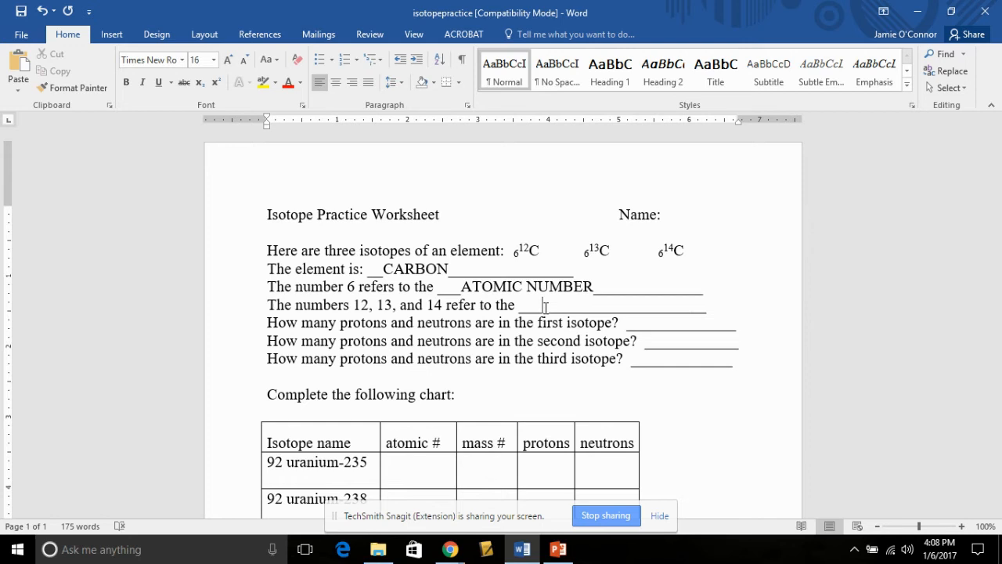
type("I")
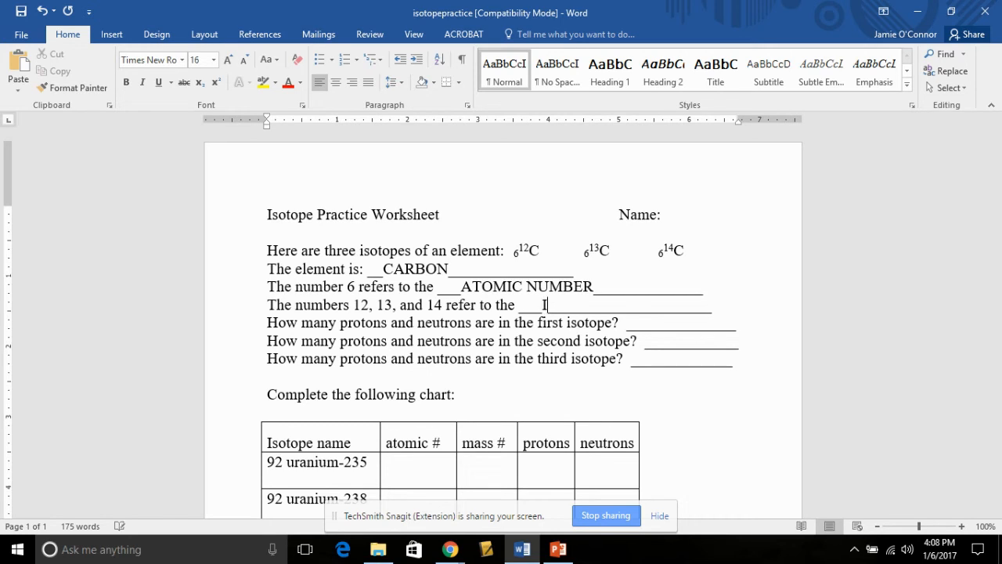
type("ISOTOPE")
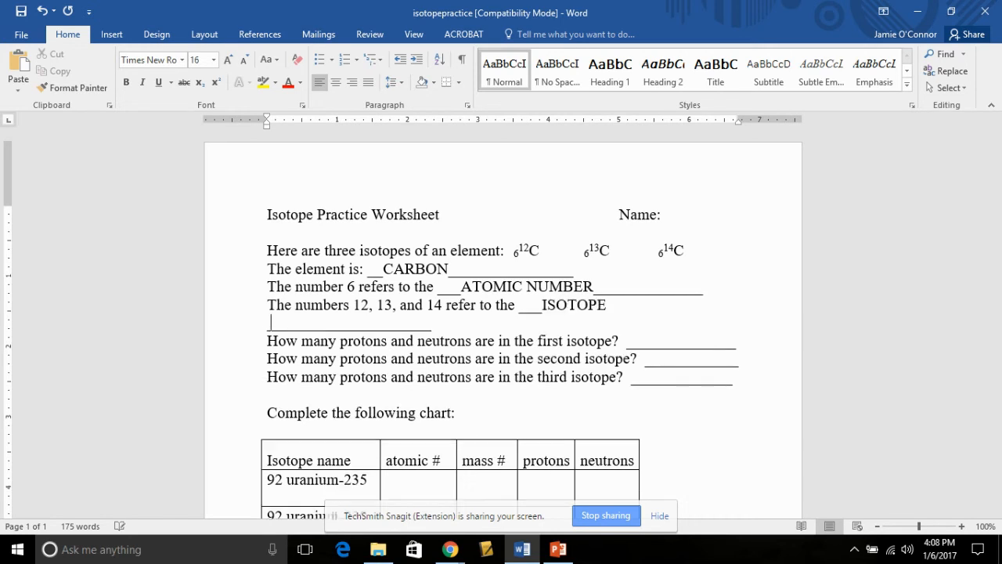
type("NUMBER___")
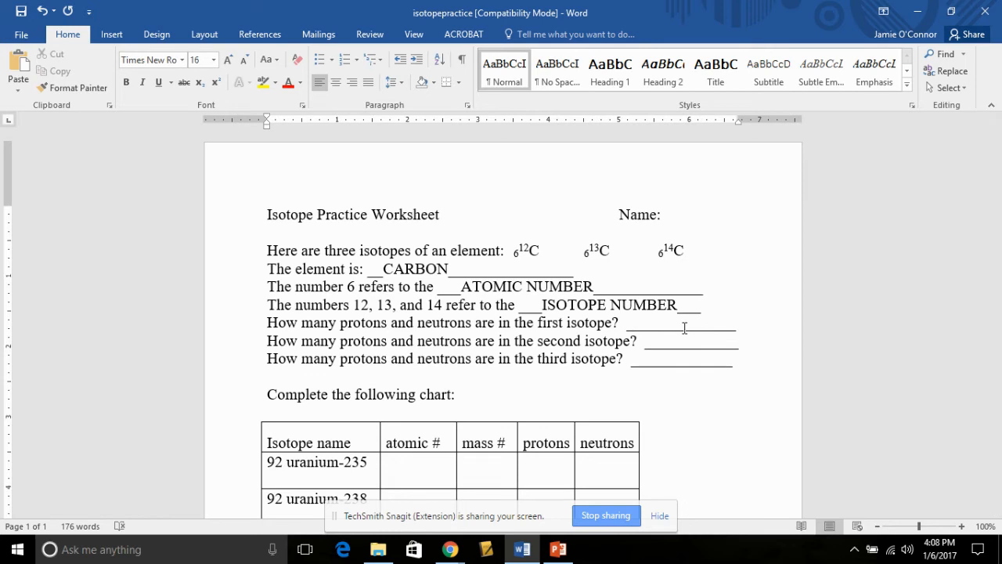
Enter 6 protons for each of the carbon-12, carbon-13 and carbon-14 questions
type("6")
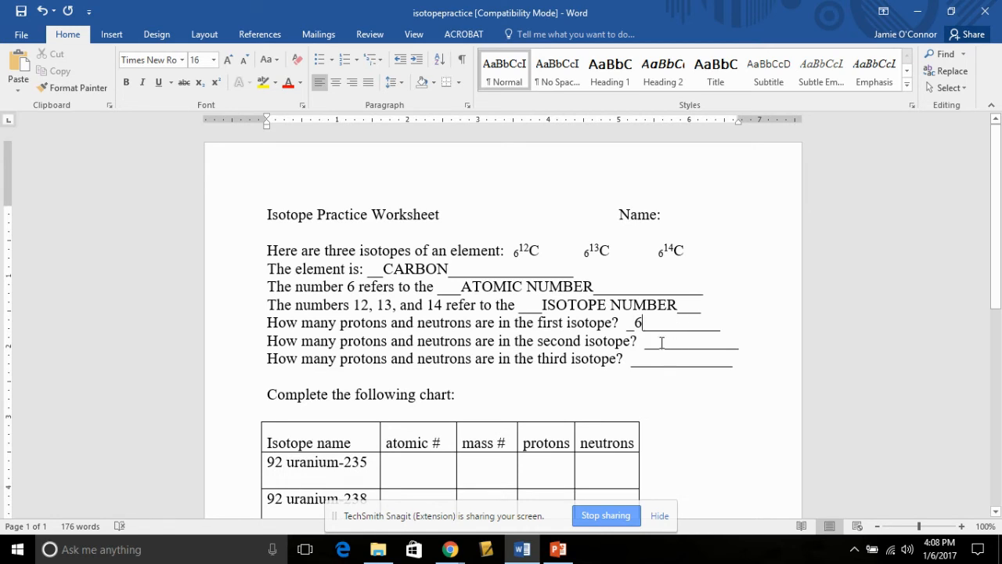
type("6")
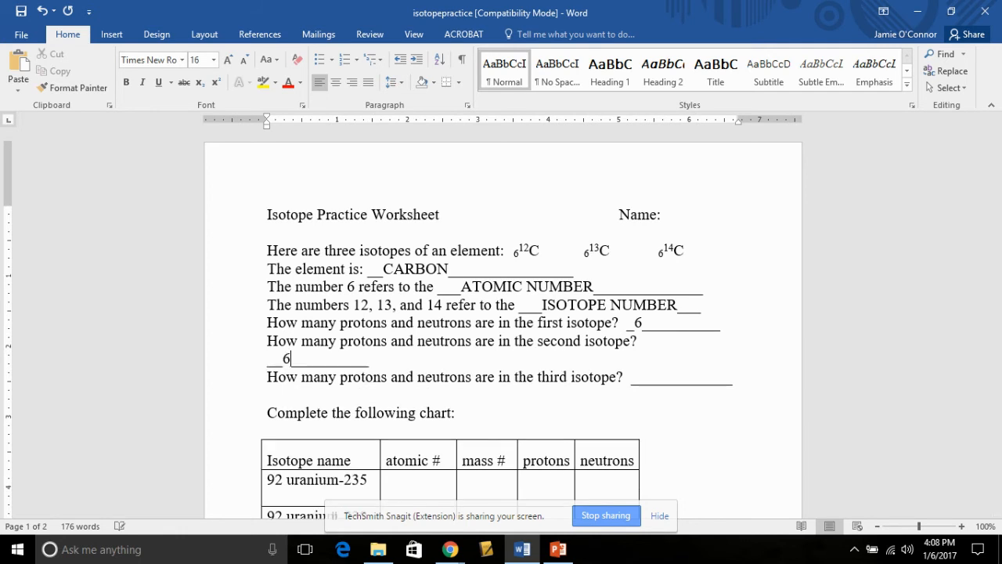
type("6")
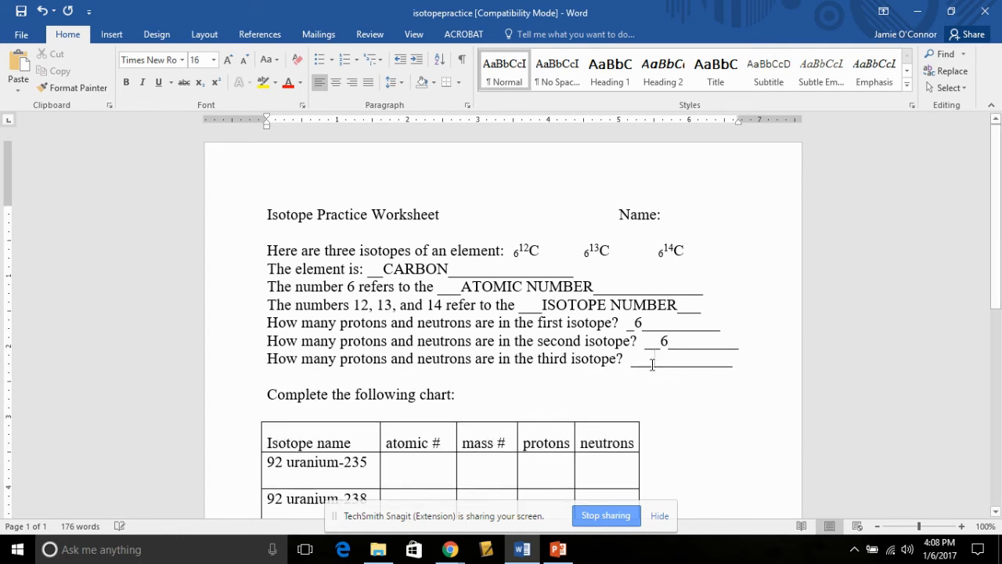
type("6")
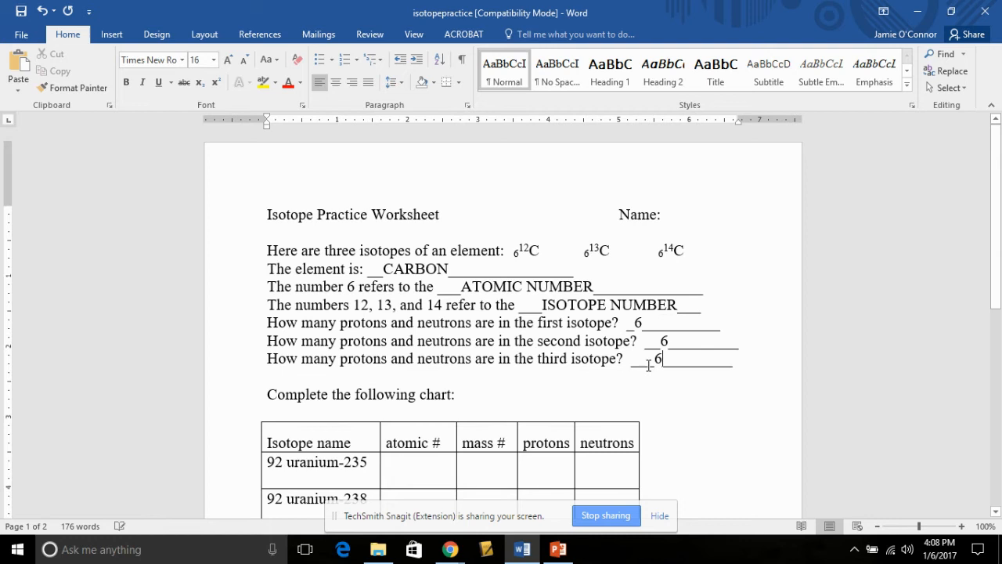
Enter 92, 235, 92 and 143 across the uranium-235 row of the chart
scroll("down", 3)
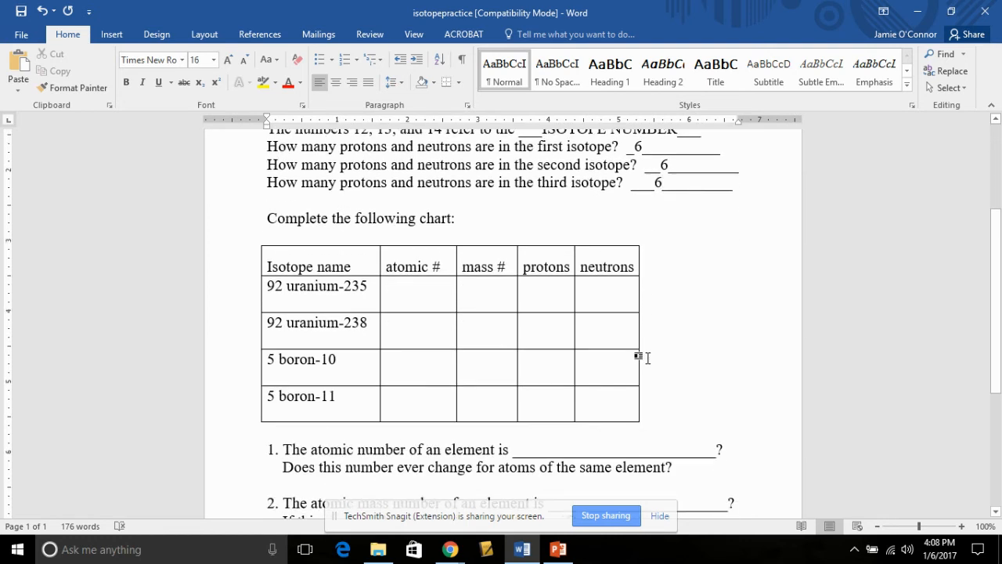
left_click(417, 304)
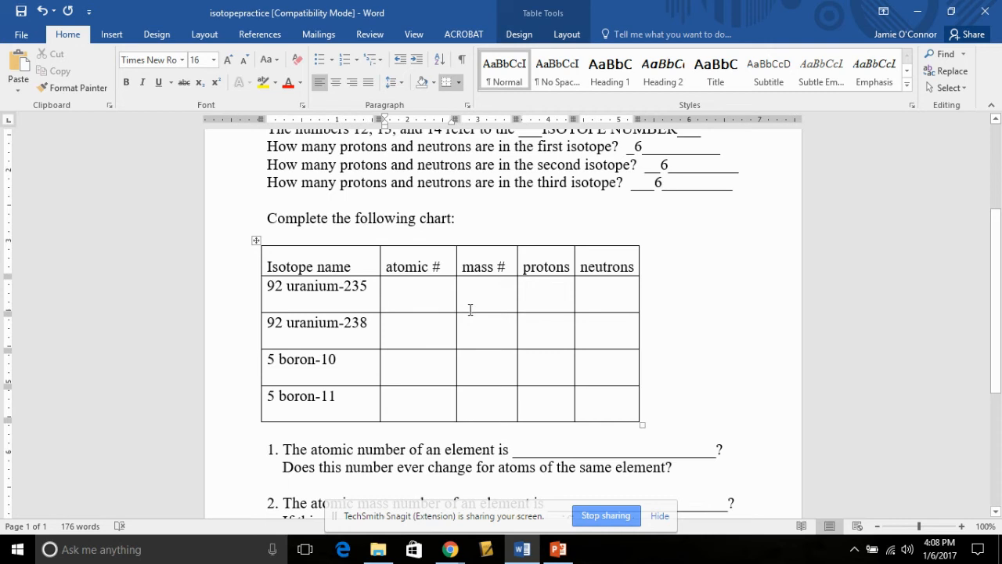
mouse_move(490, 311)
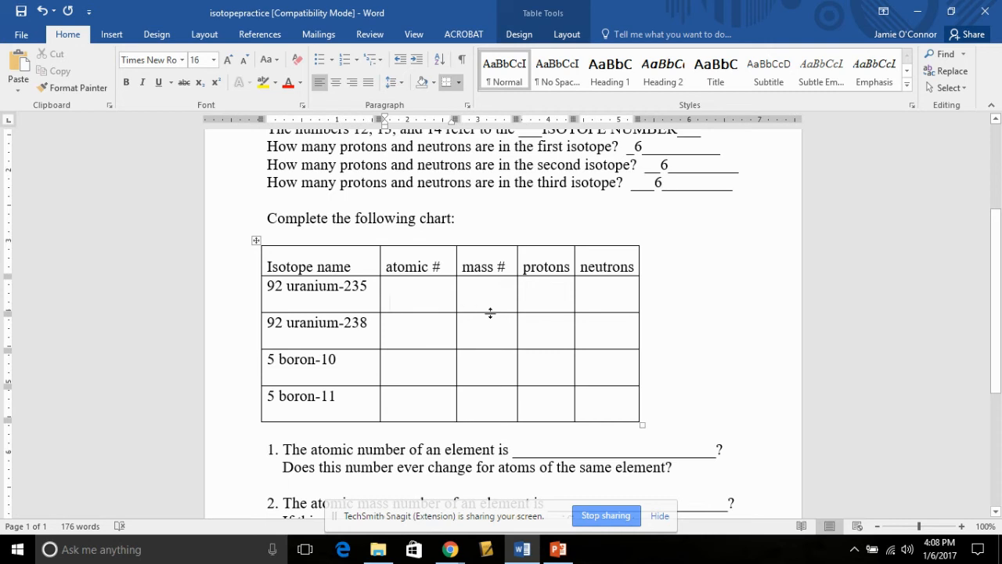
type("92")
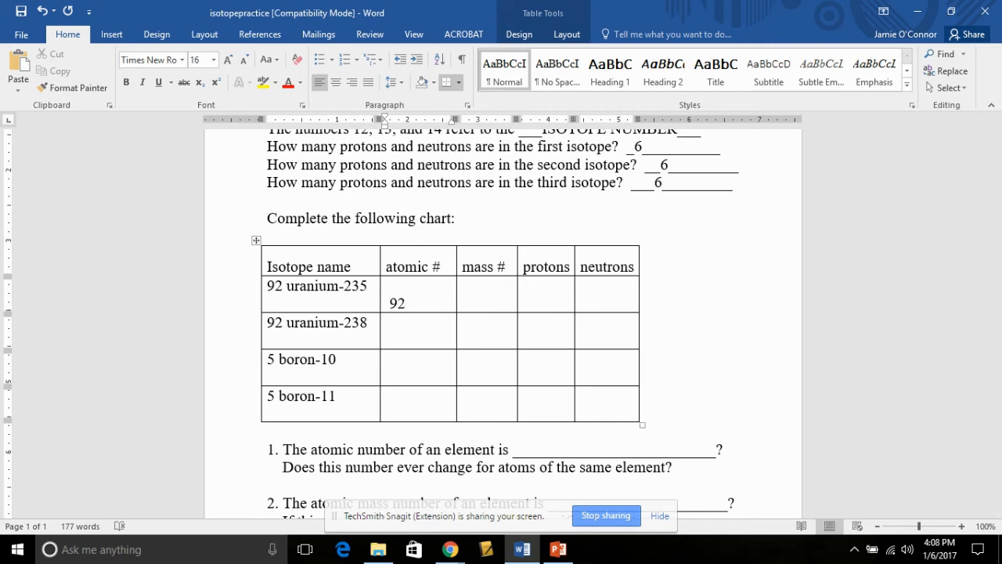
left_click(485, 304)
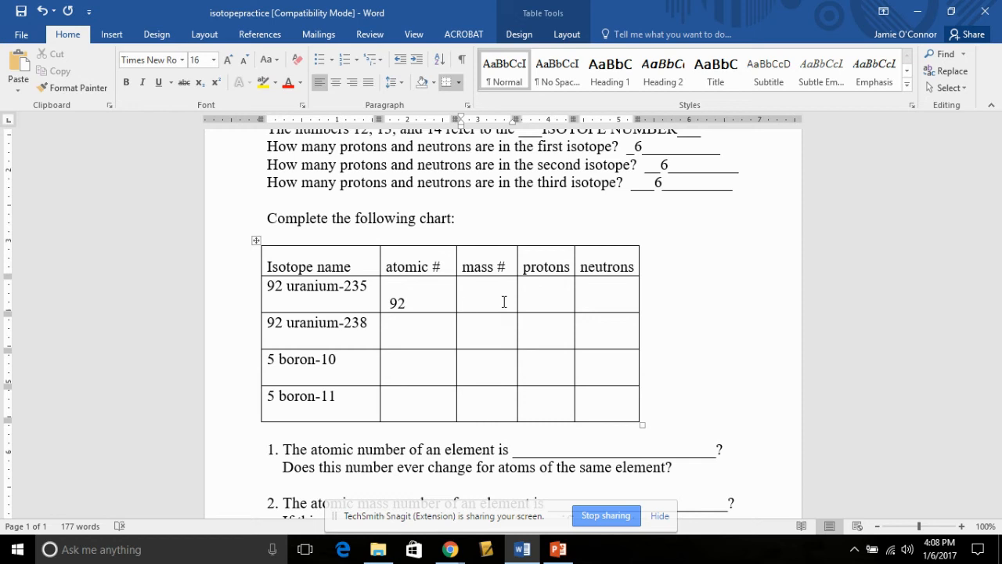
type("235")
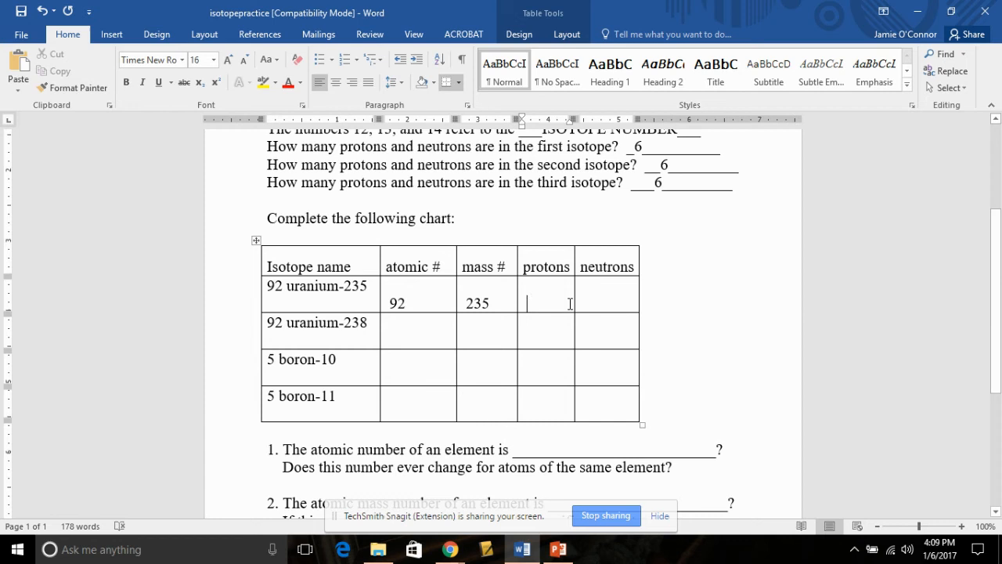
type("92")
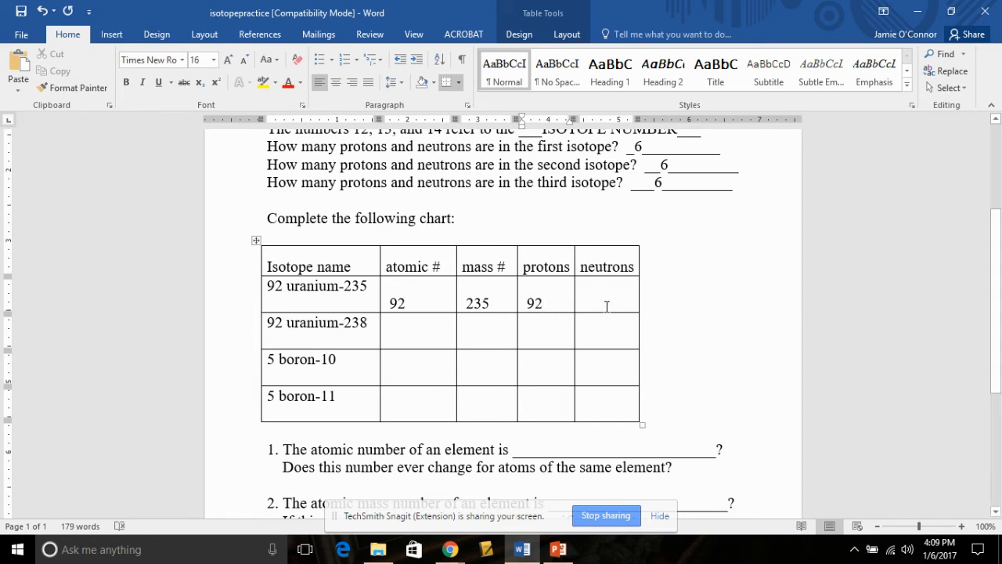
mouse_move(708, 316)
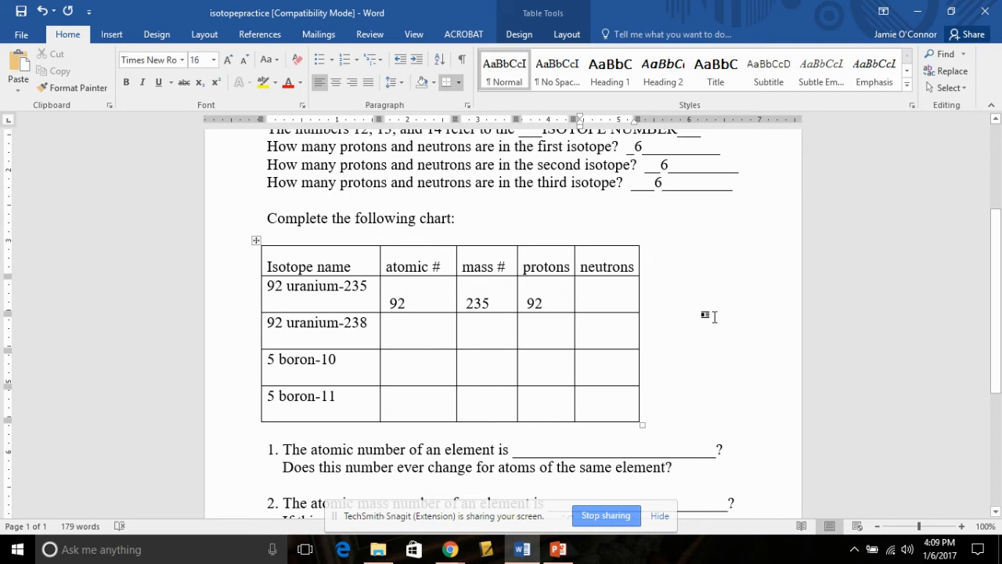
left_click(582, 304)
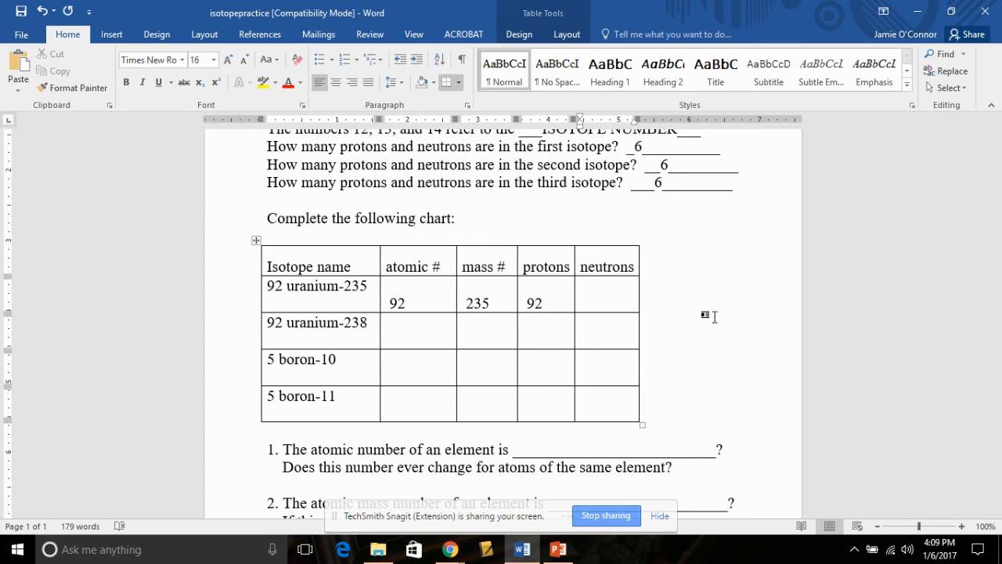
type("143")
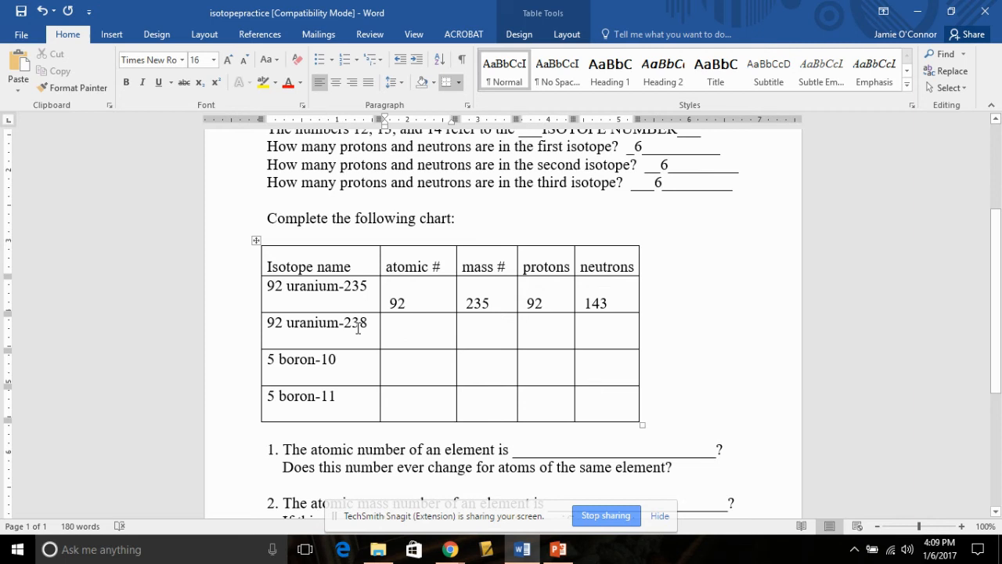
Enter 92, 238, 92 and 146 across the uranium-238 row
type("92")
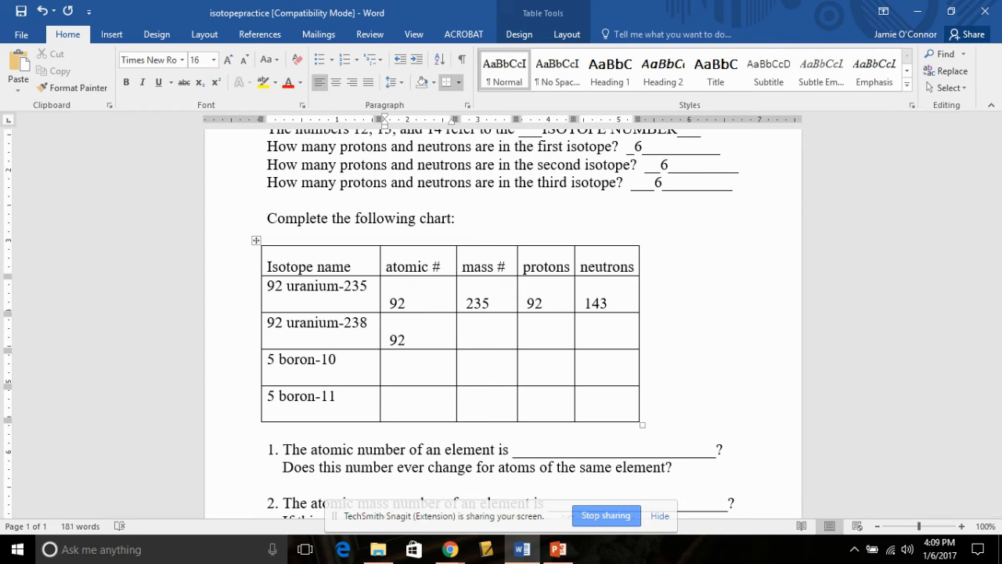
left_click(485, 339)
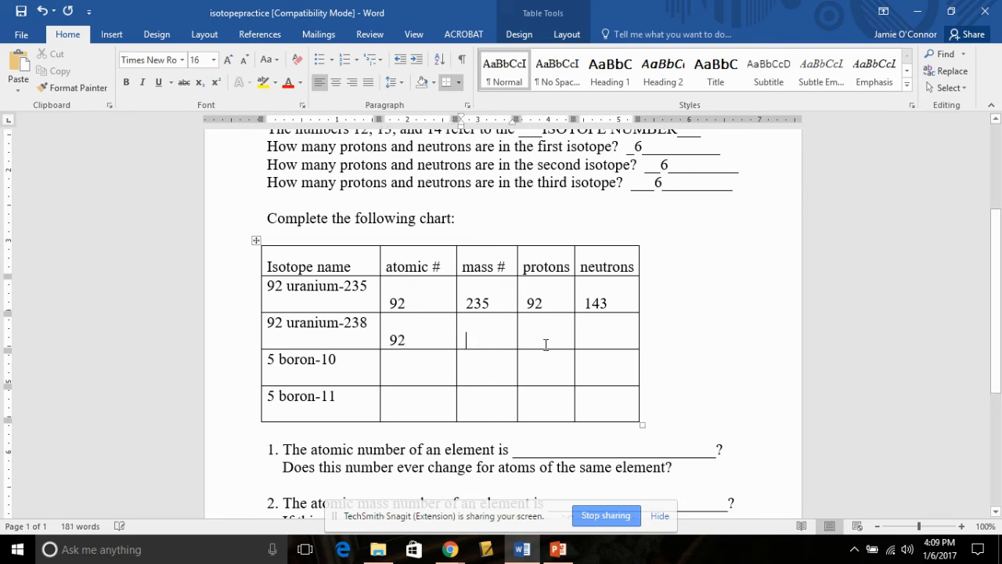
type("238")
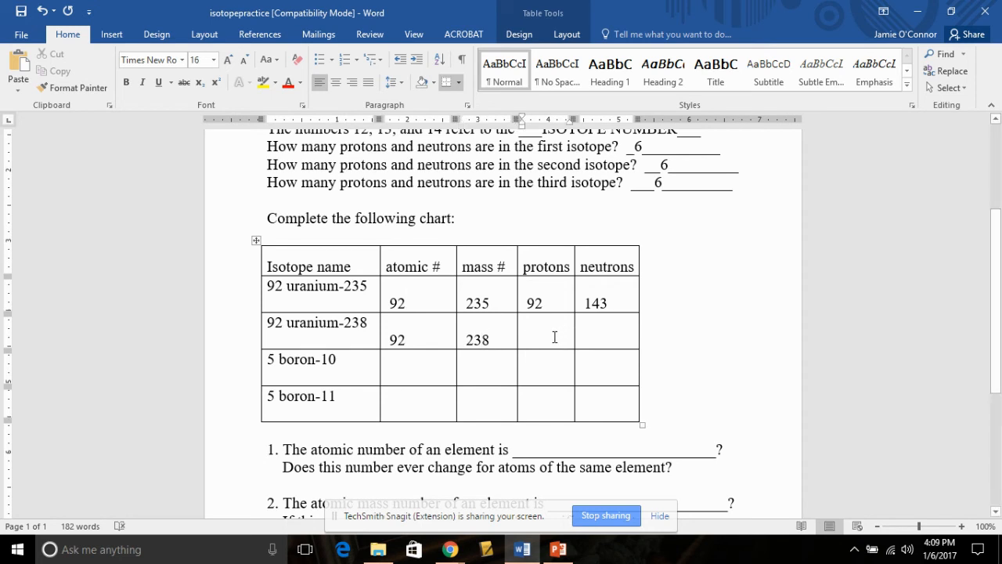
type("92")
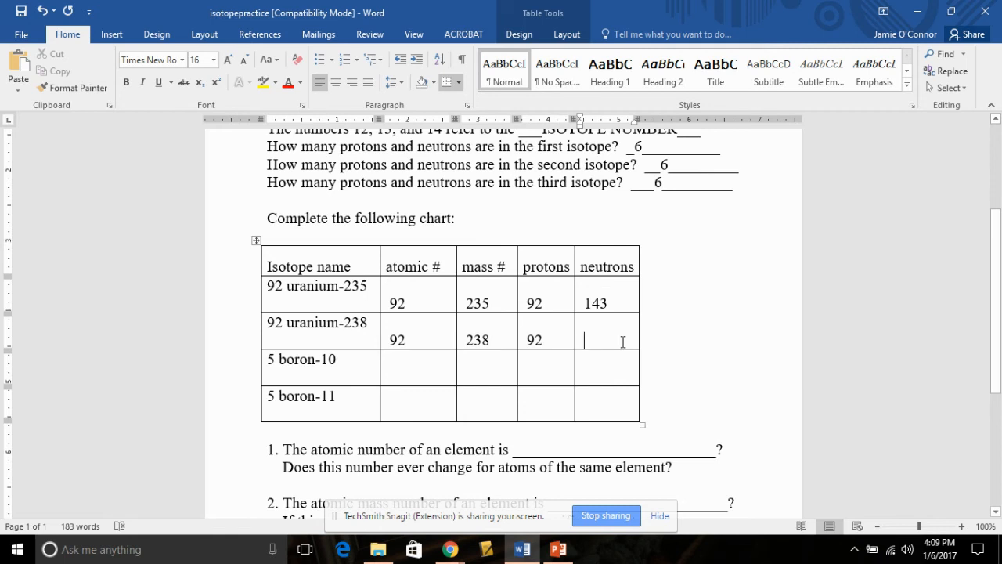
type("16")
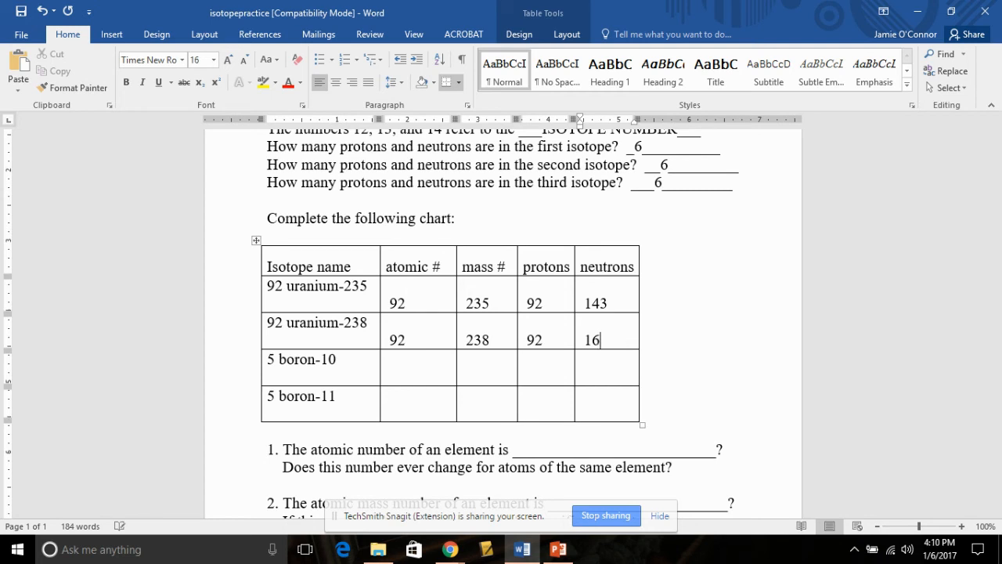
type("146")
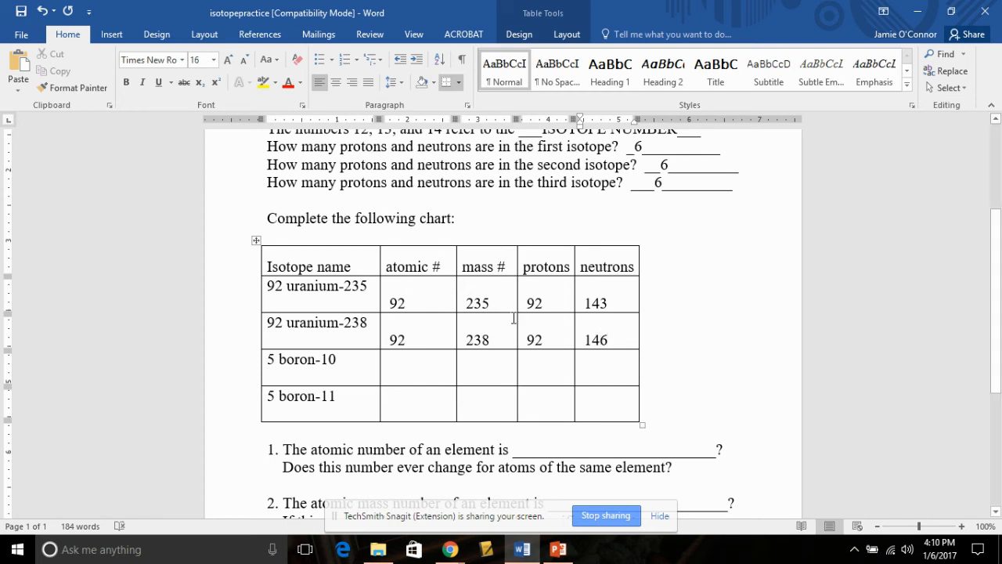
Enter 5, 10, 5, 5 for boron-10 and 5, 11, 5 for boron-11
left_click(418, 376)
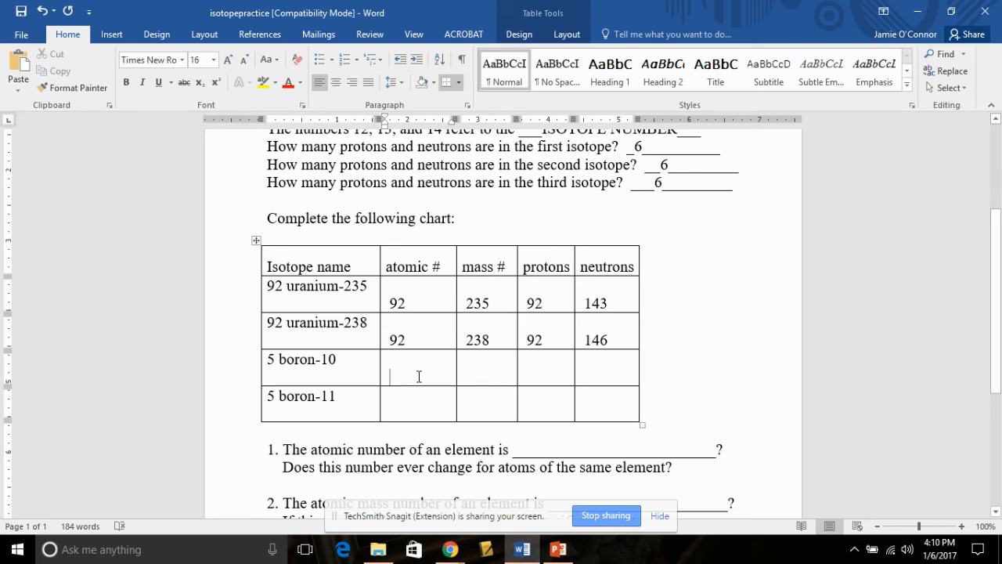
type("5")
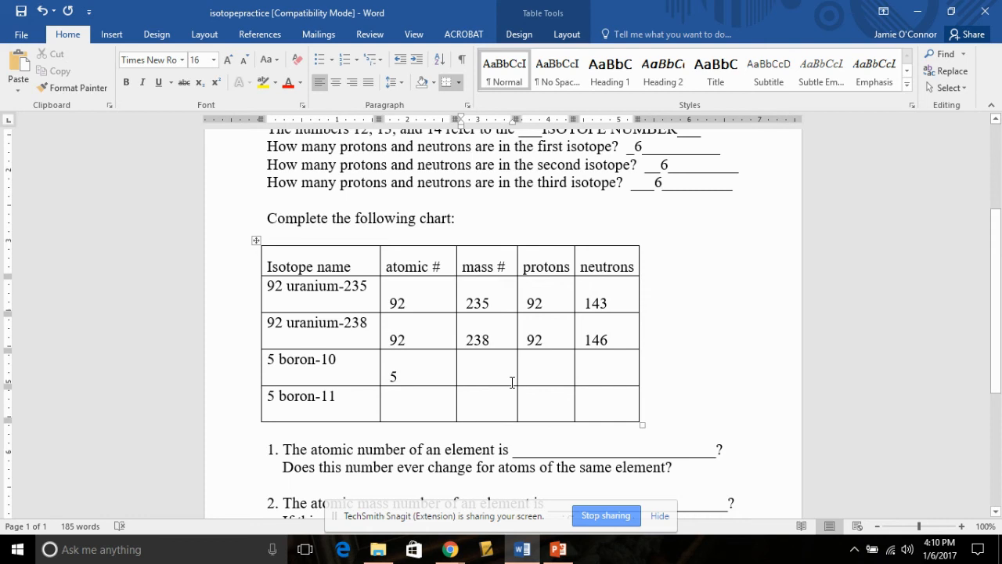
type("10")
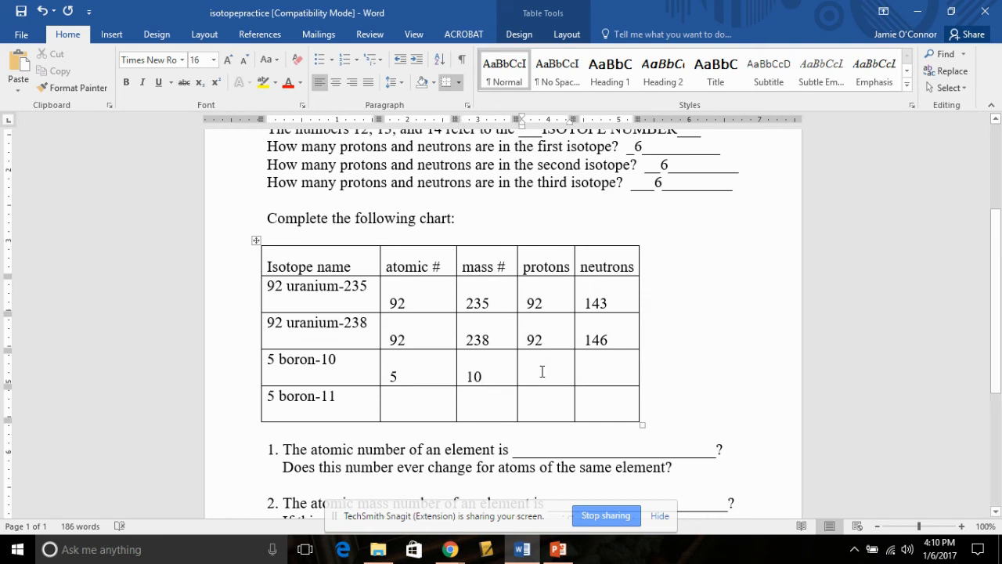
type("5")
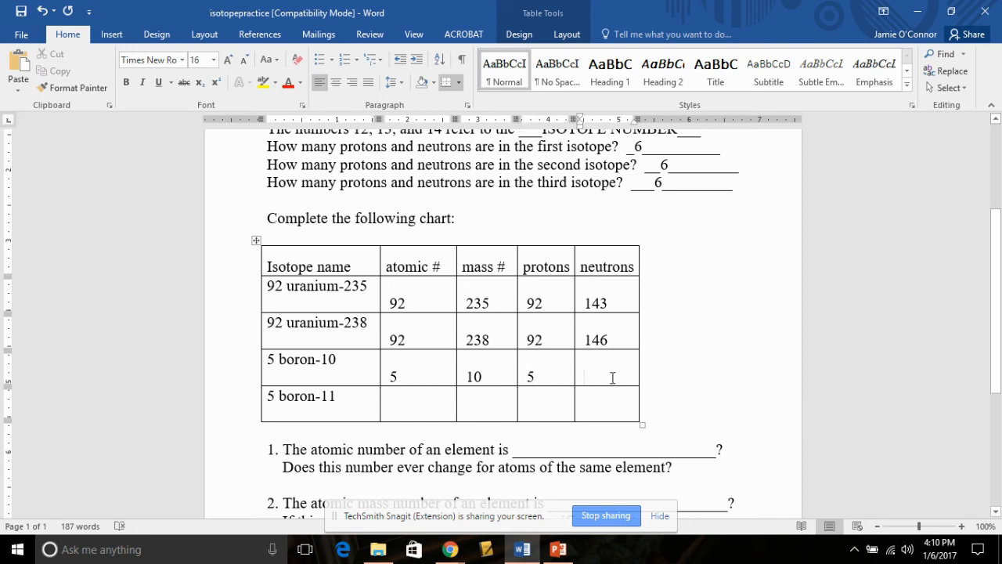
type("5")
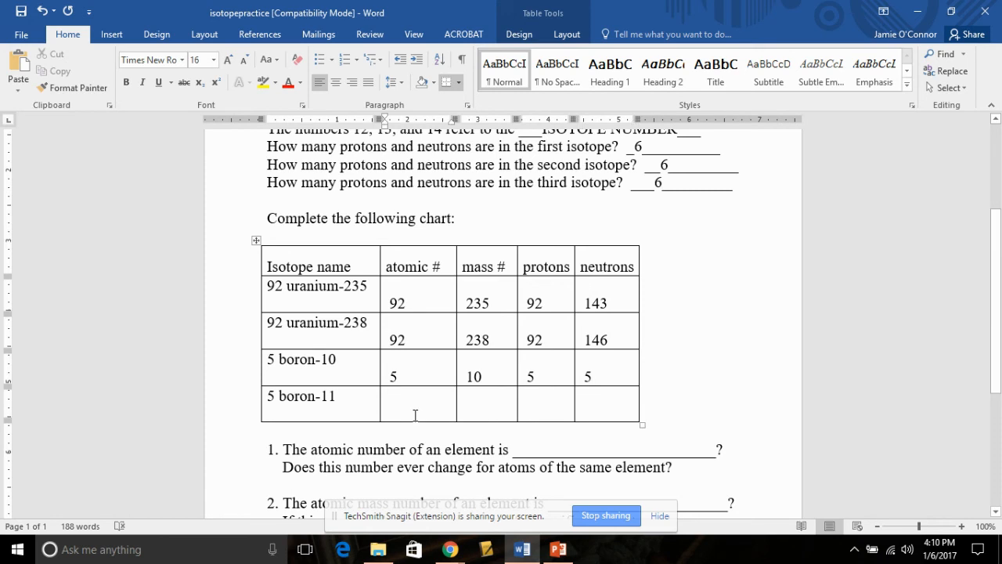
type("5")
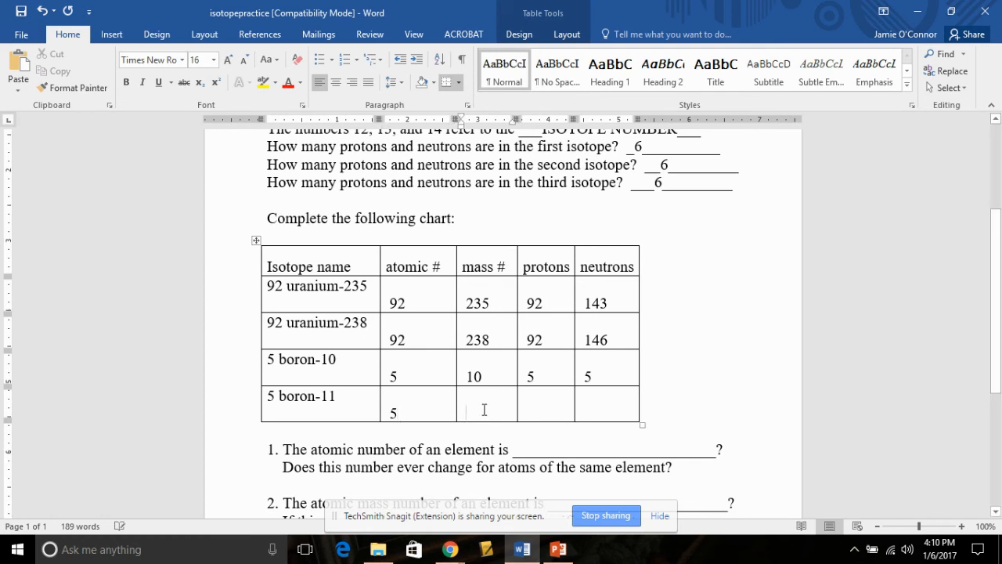
type("11")
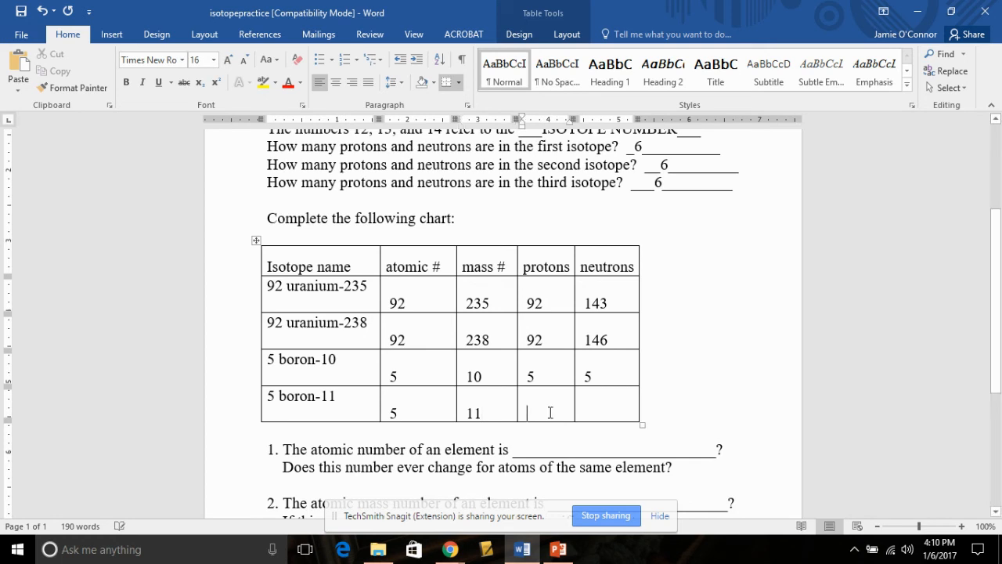
type("5")
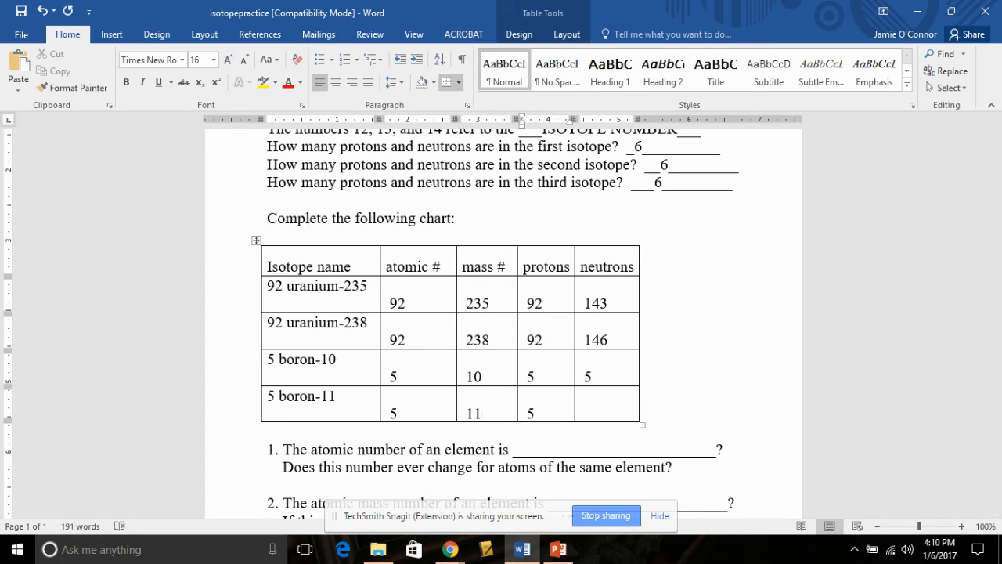
Answer question 1 with 'the number of protons' and the reply 'No it does change'
left_click(595, 404)
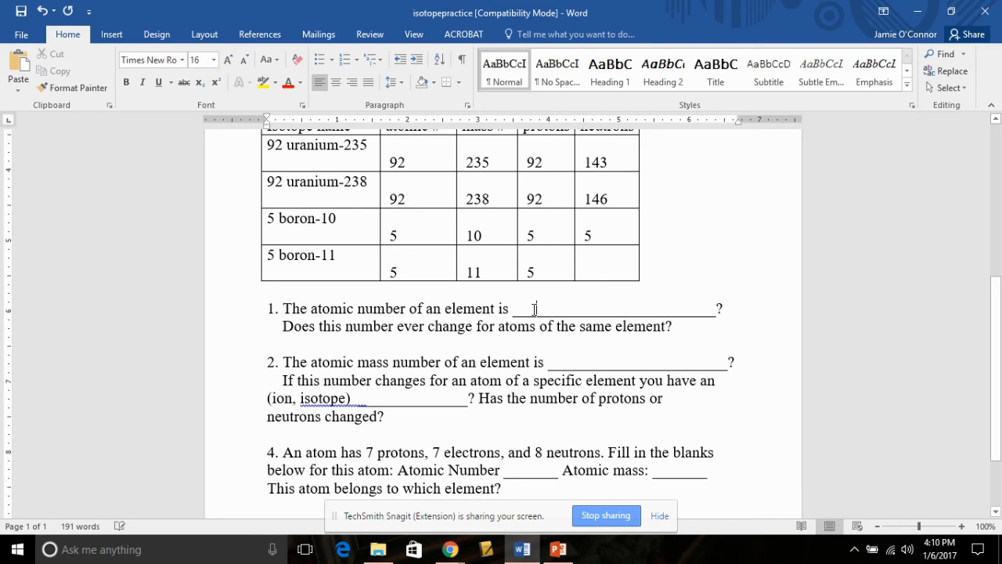
mouse_move(678, 377)
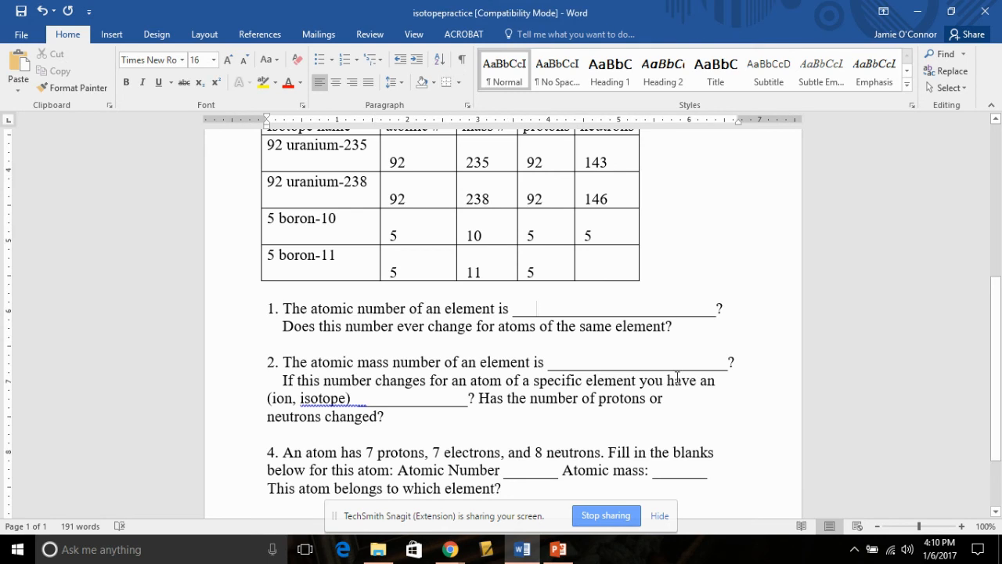
type("the")
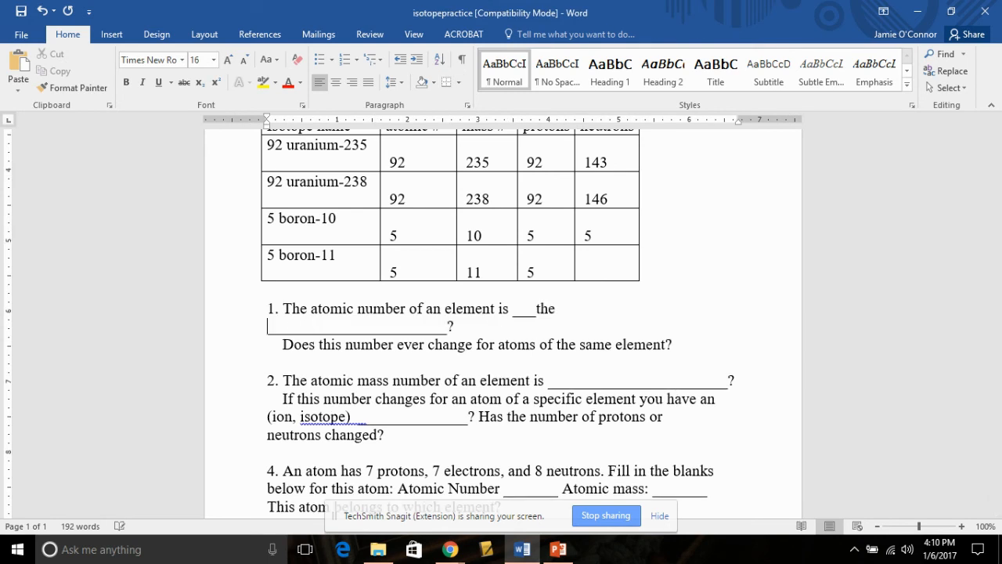
type("number of rot")
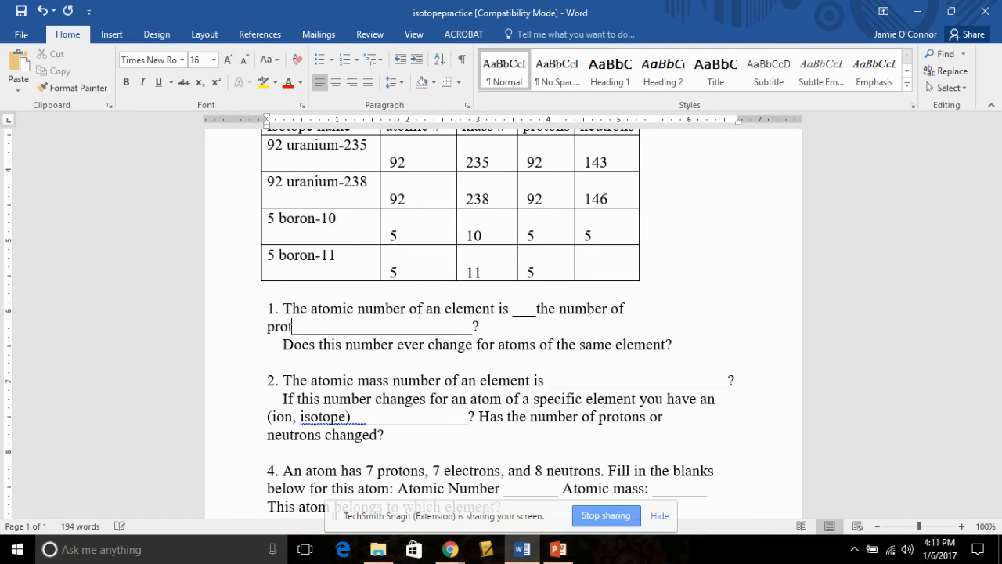
type("ons")
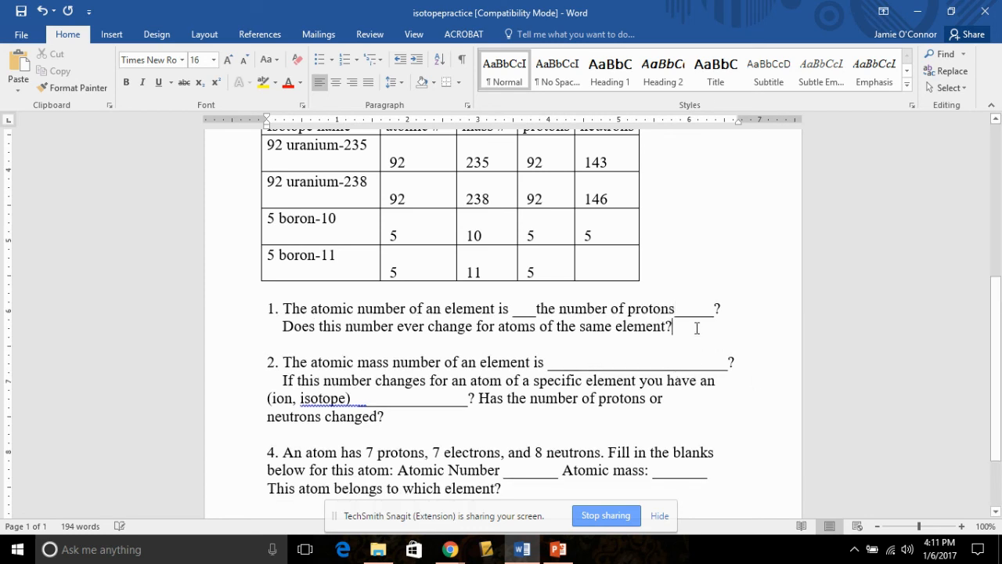
key("enter")
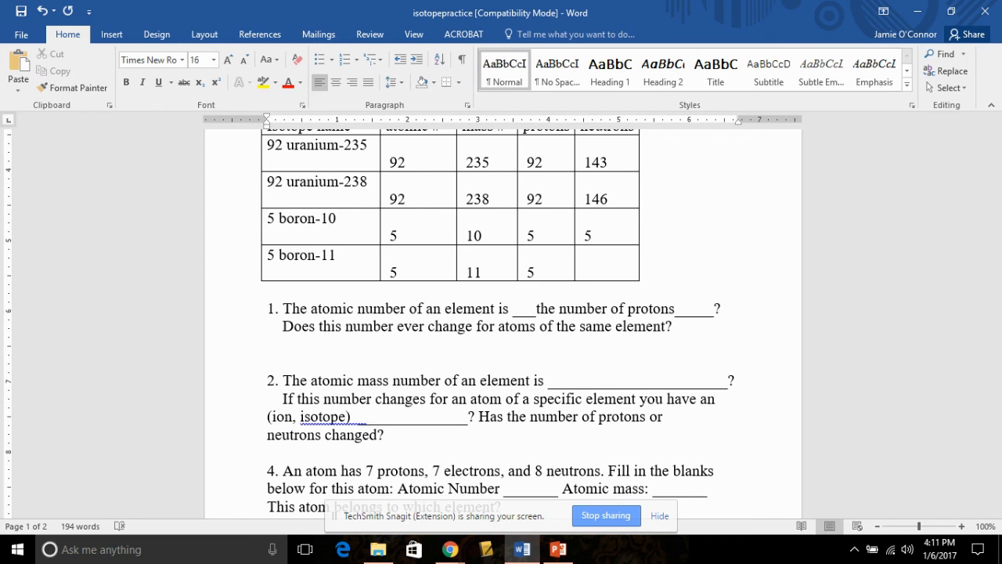
type("No it")
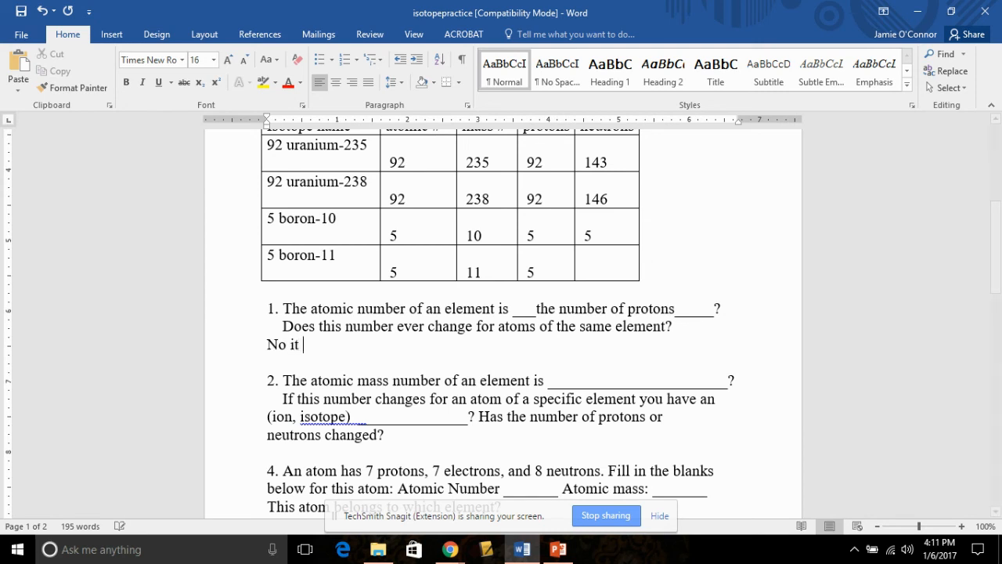
type("does cha")
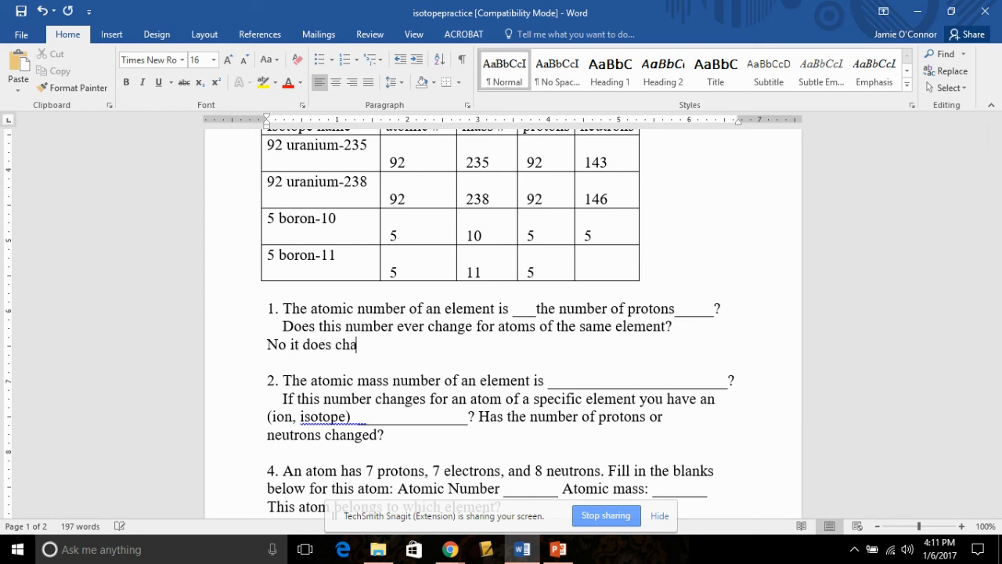
type("nge")
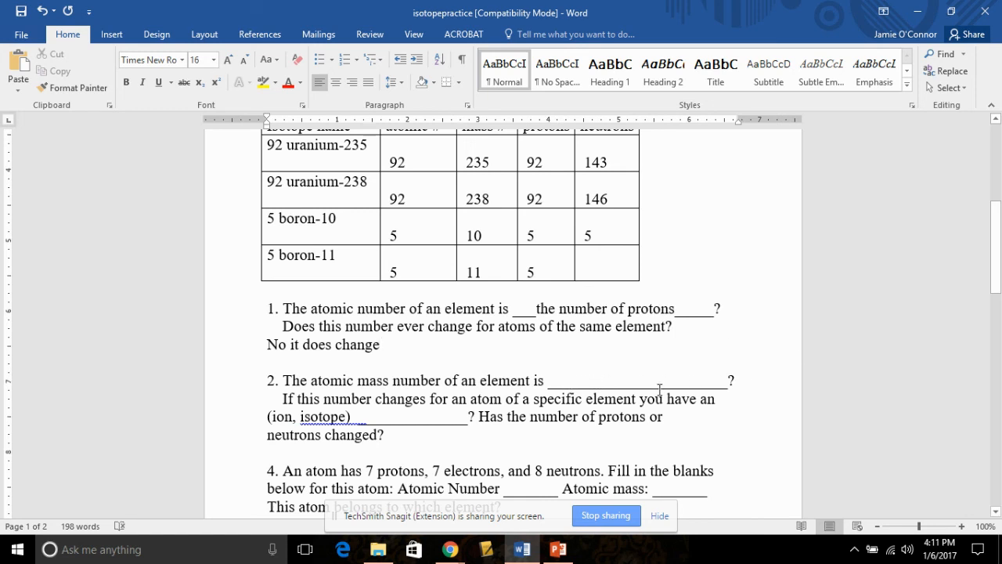
Fill question 2's blanks with 'p + n' and 'isotope'
type("P")
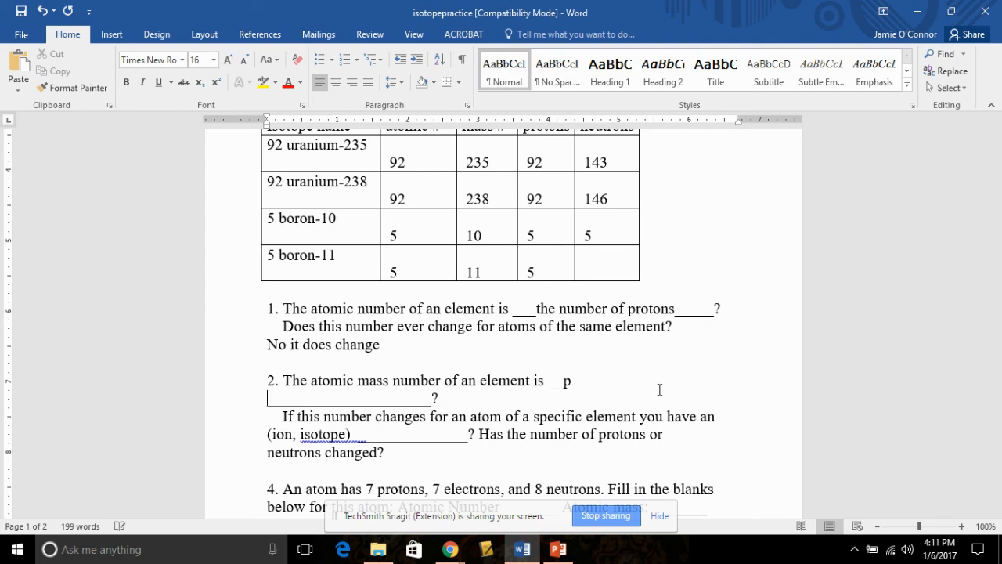
type("+")
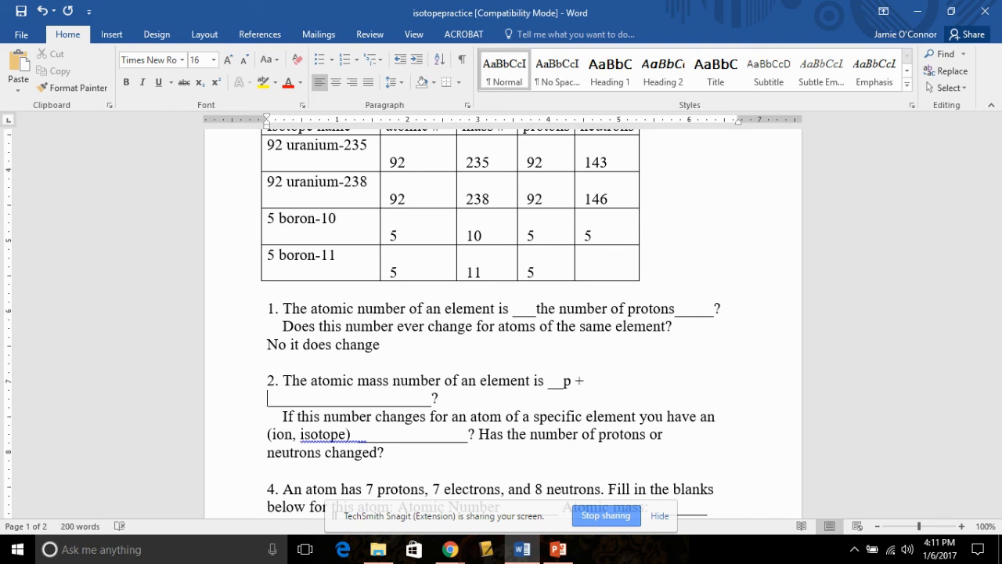
type("n________?")
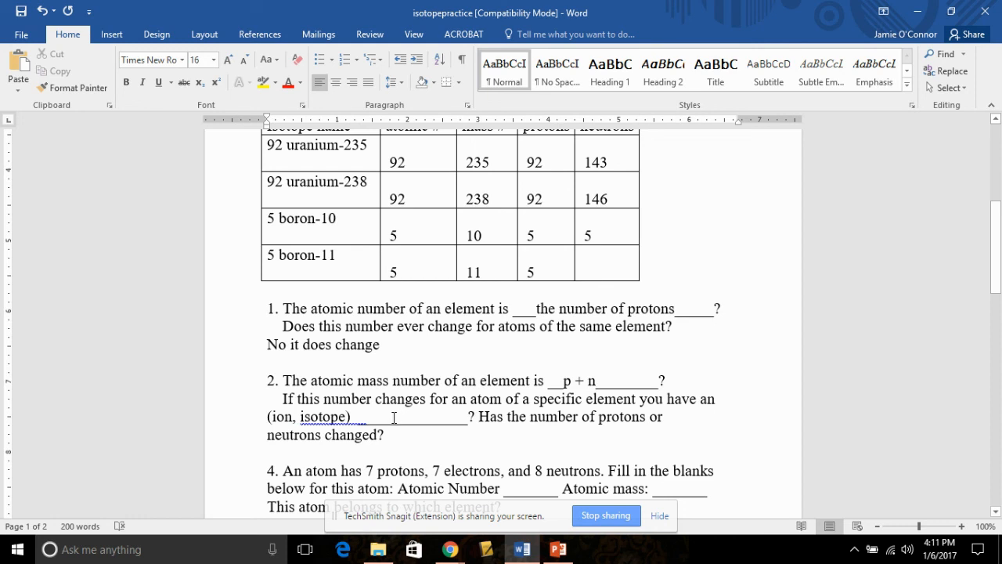
type("is")
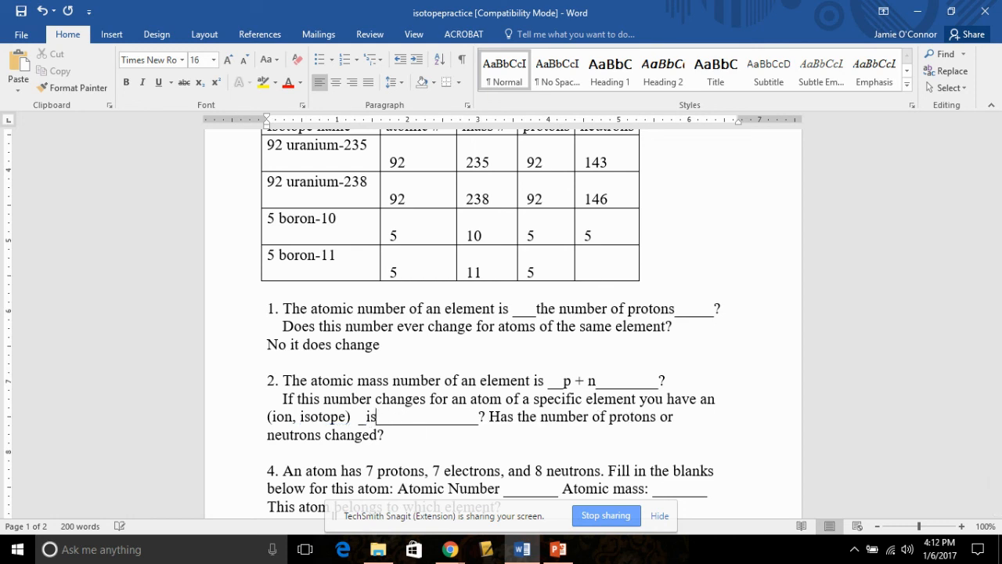
type("sotope")
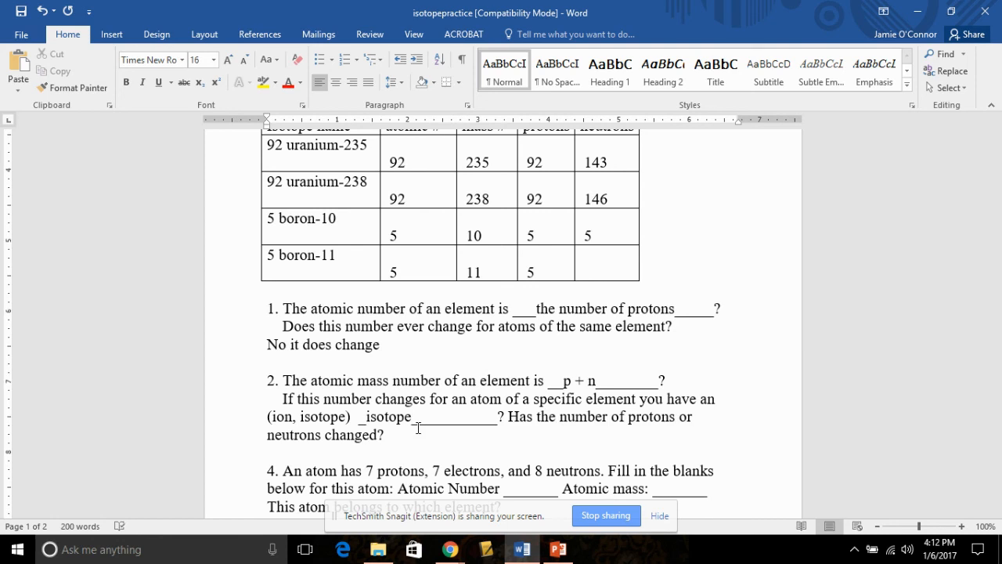
Add the reply 'it changes the number of neutrons' after question 2
left_click(413, 416)
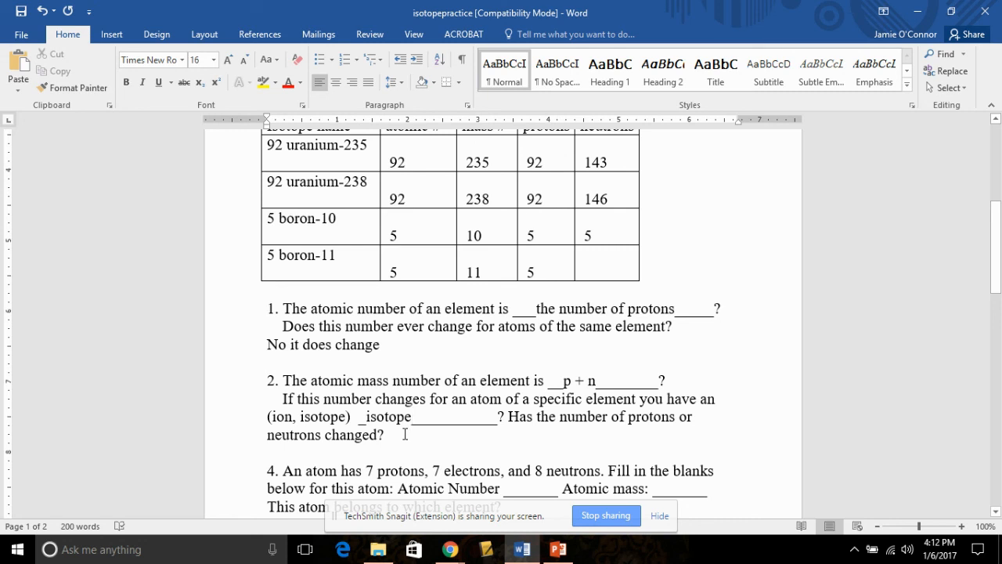
left_click(413, 416)
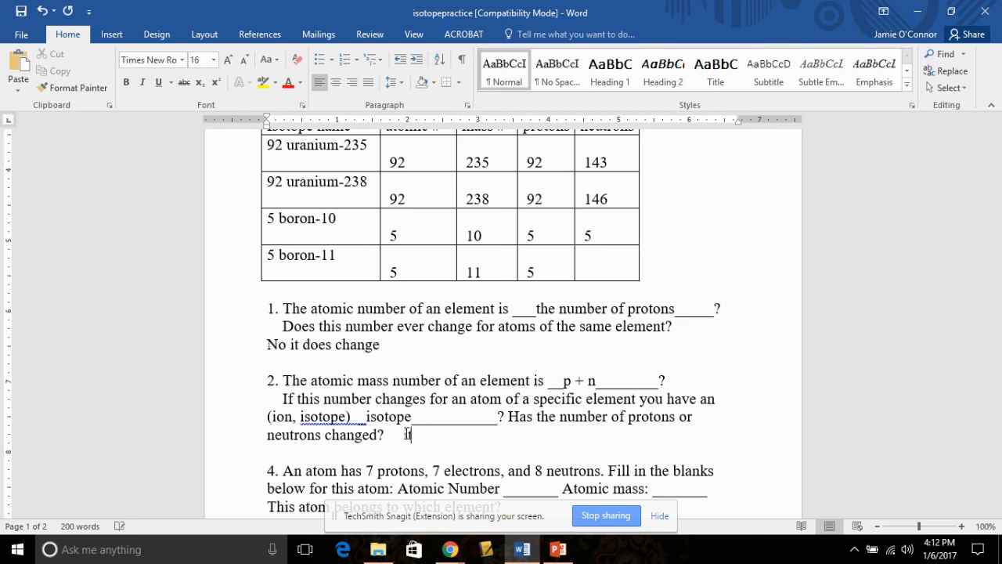
type("t changes the number of")
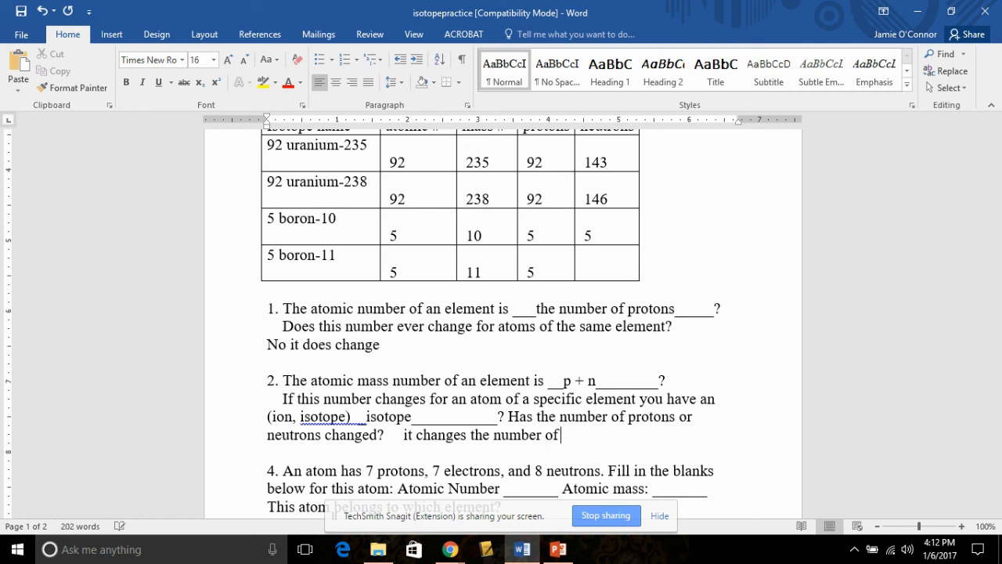
type("neutrons")
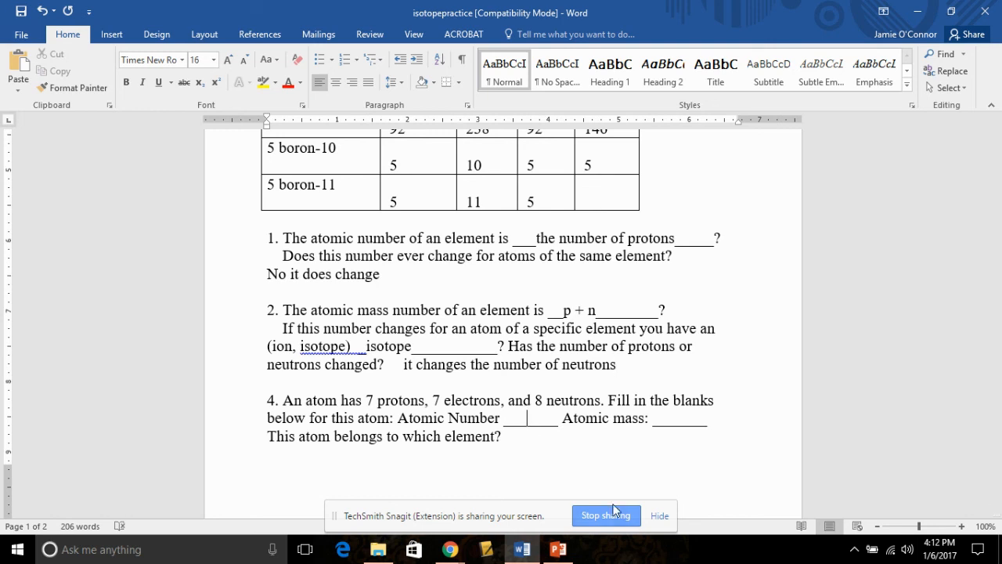
Enter atomic number 7 and atomic mass 15 in question 4's blanks
type("7")
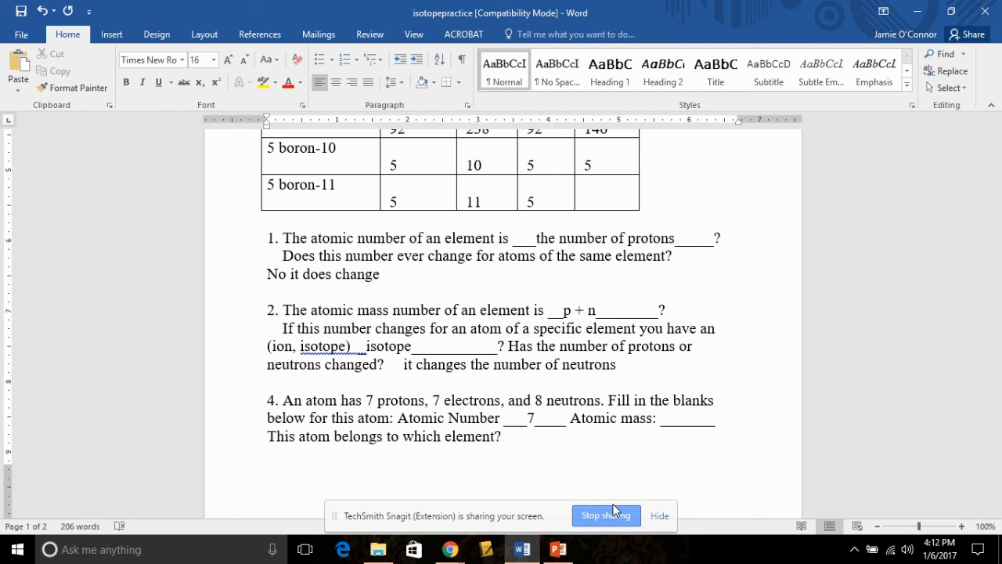
mouse_move(706, 466)
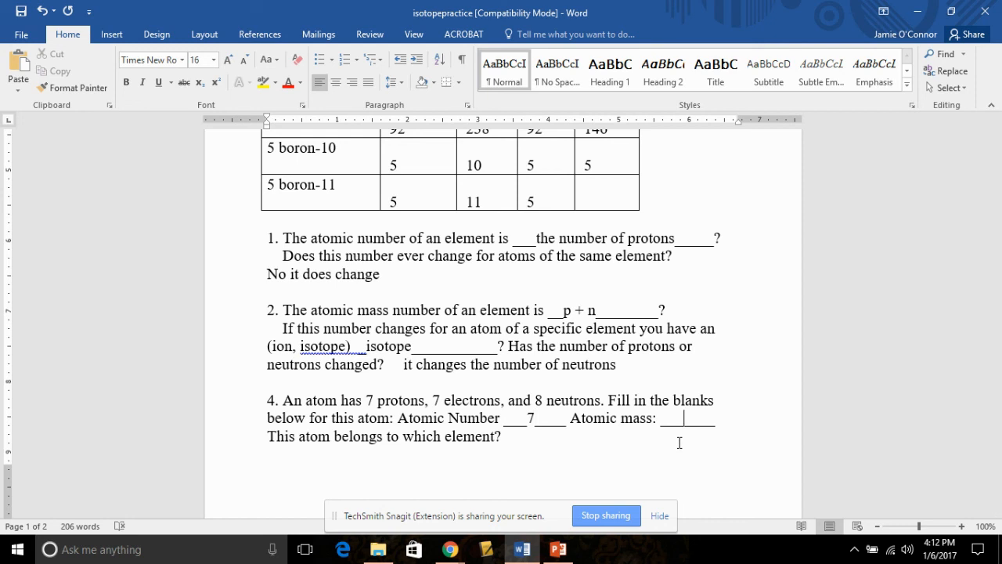
type("15")
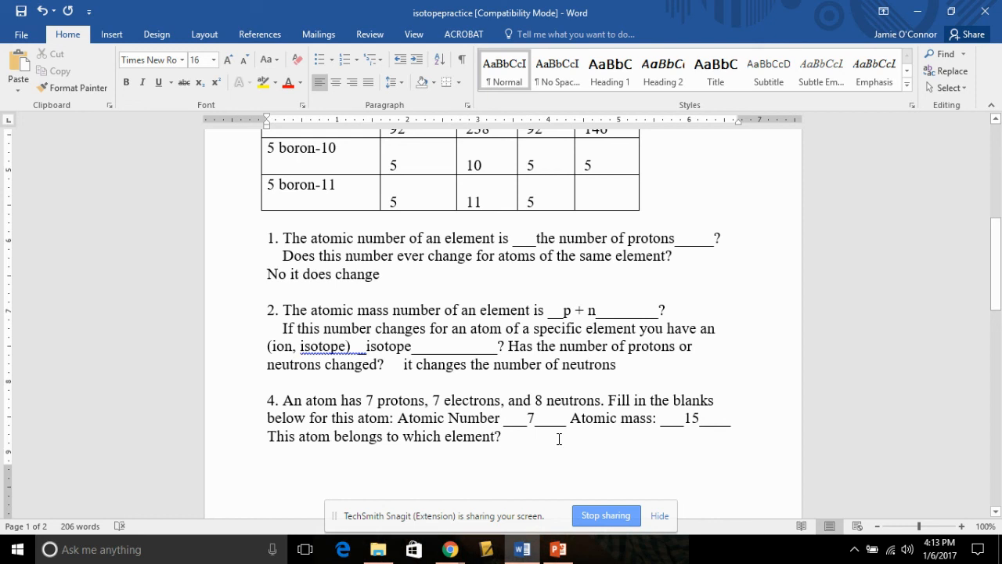
left_click(502, 435)
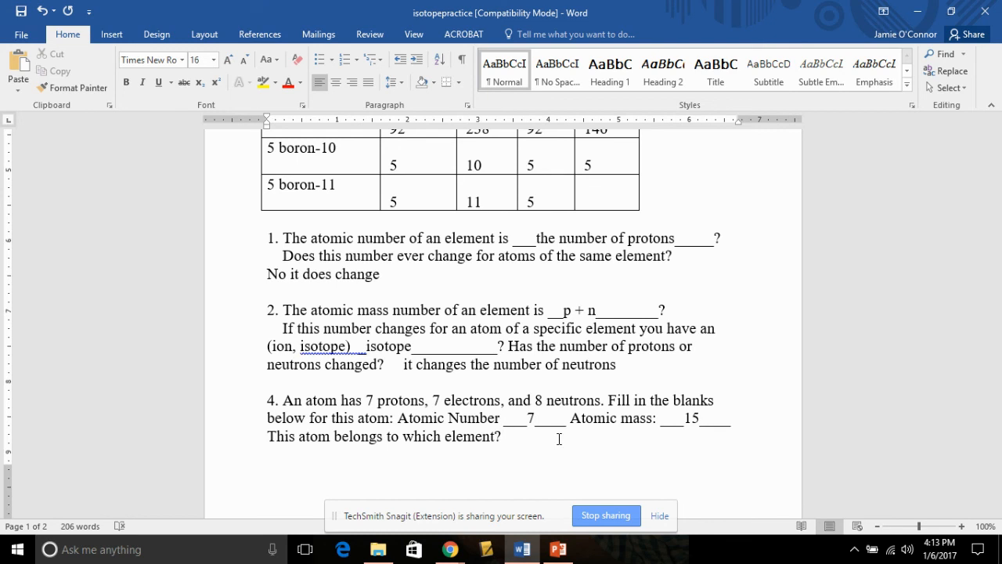
scroll("down", 3)
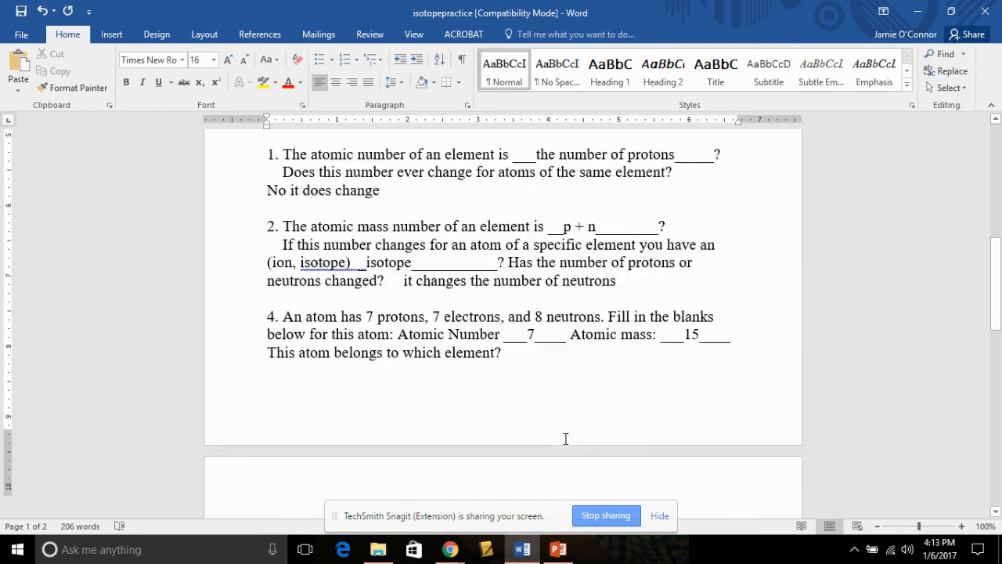